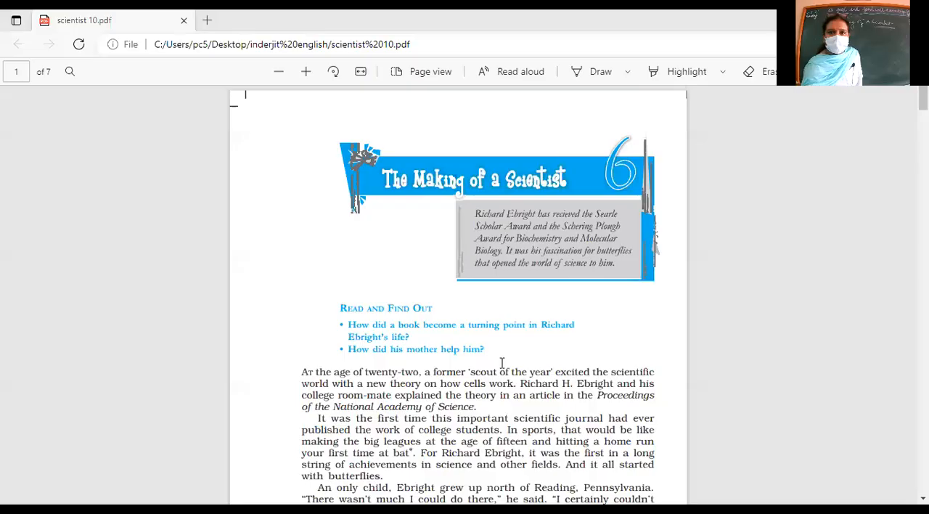
Scroll from the title page to the page 2 butterfly species box and page 33 footer
scroll(down, 3)
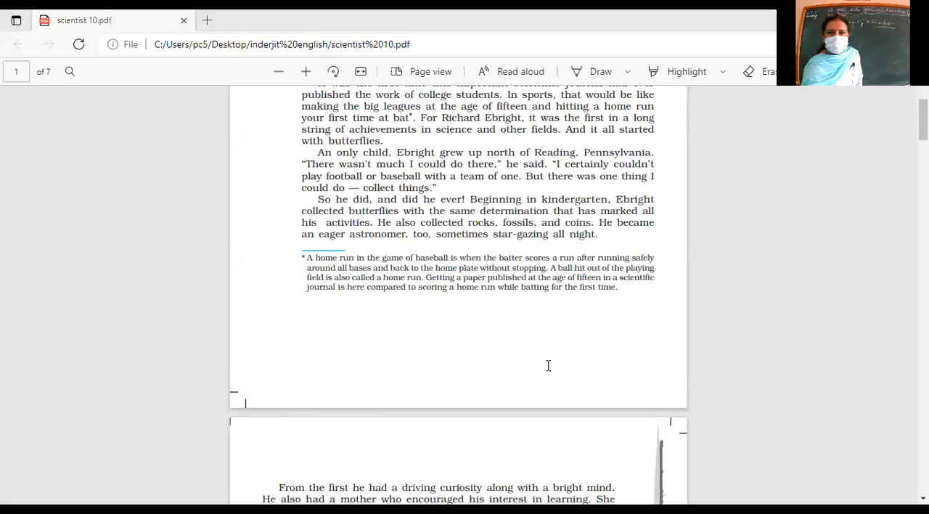
scroll(down, 3)
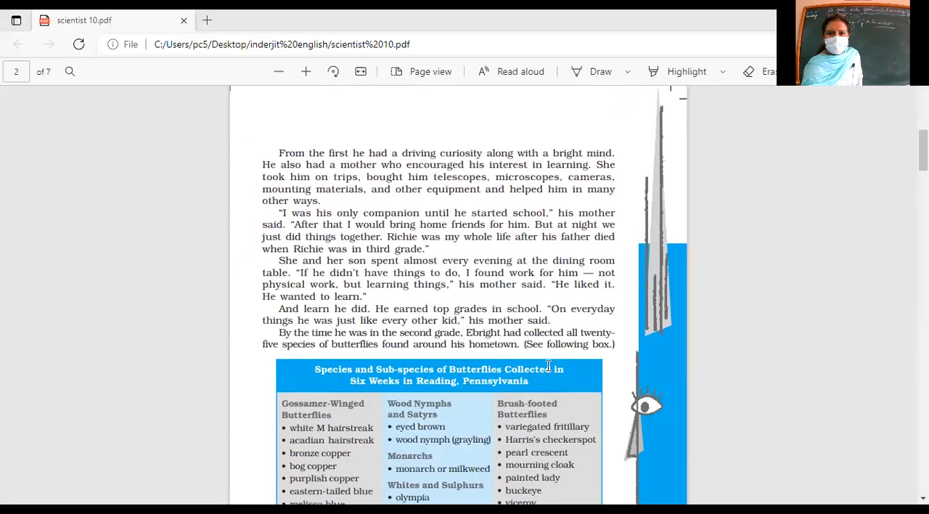
scroll(down, 3)
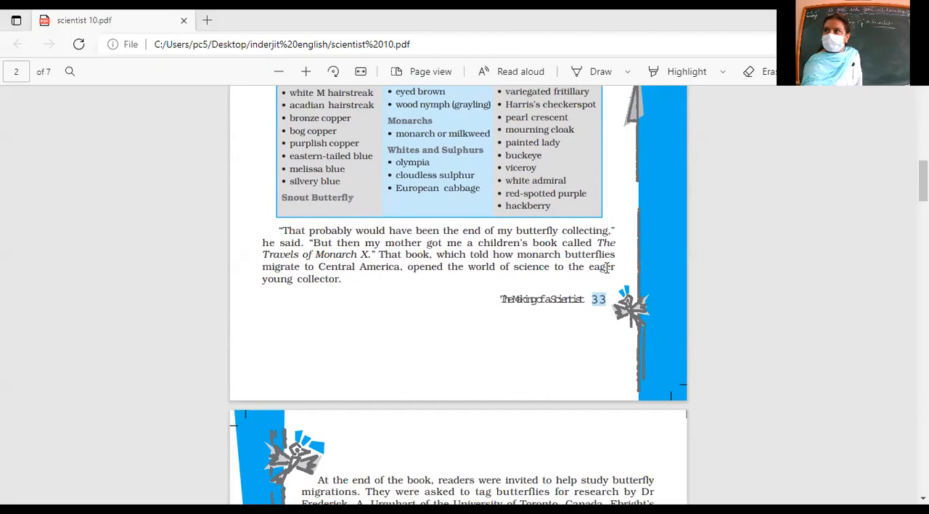
scroll(down, 3)
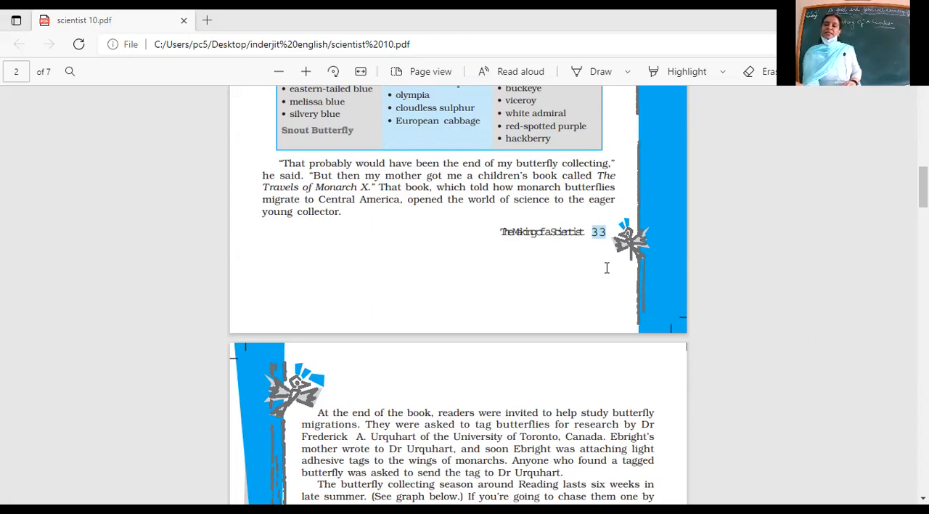
mouse_move(468, 135)
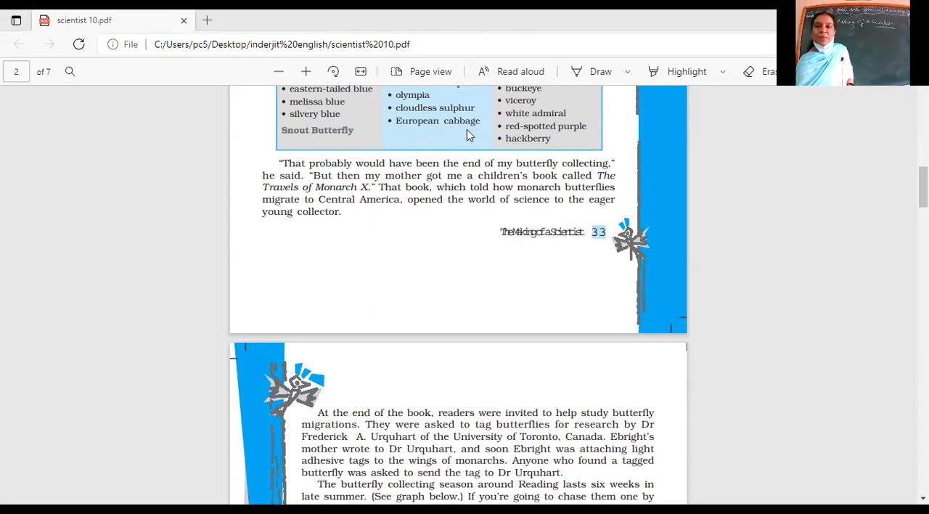
Scroll back and forth through page 2 of the chapter
scroll(down, 3)
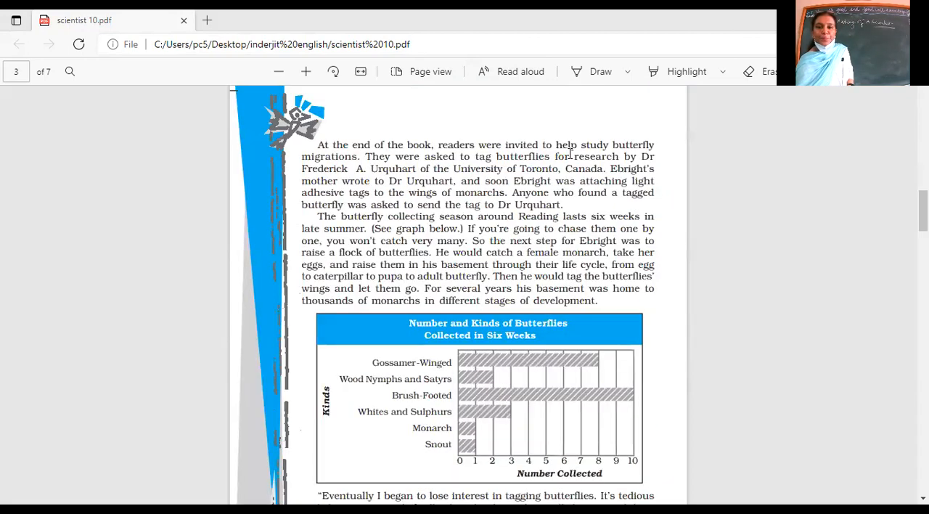
scroll(down, 3)
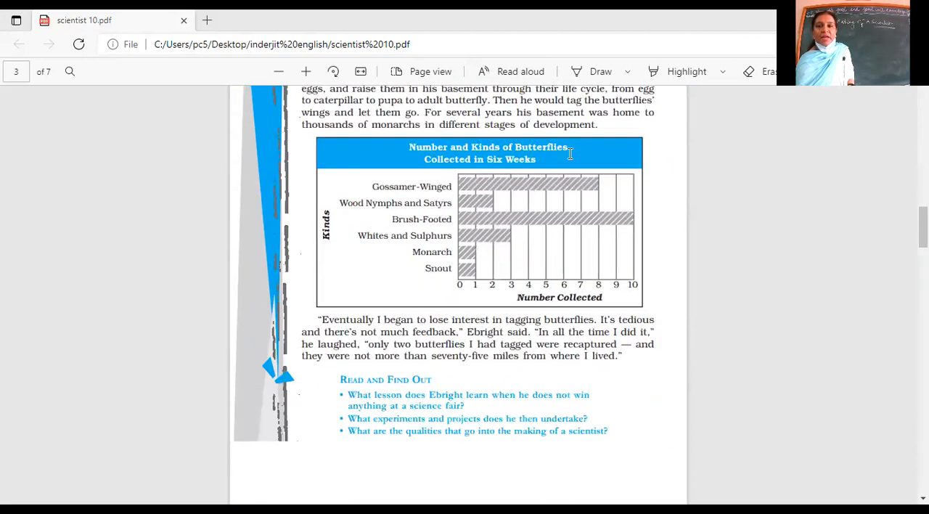
scroll(up, 3)
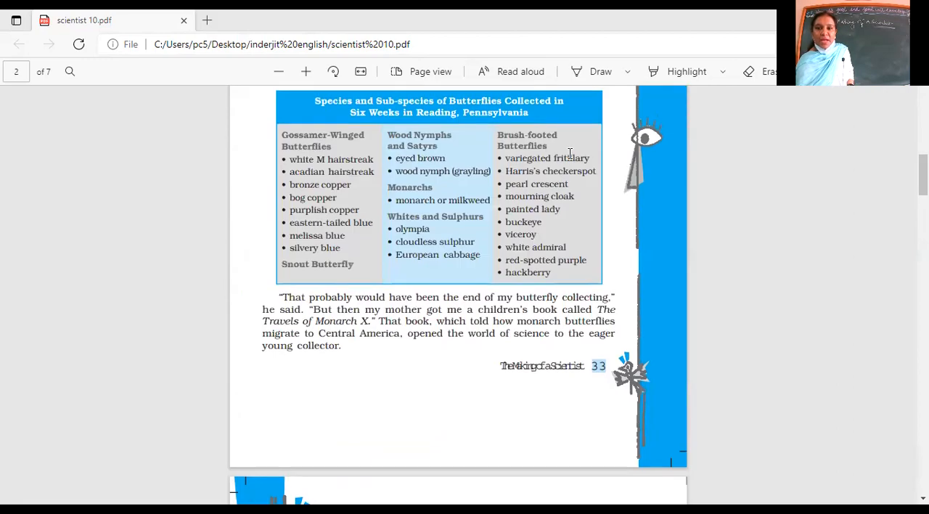
scroll(down, 3)
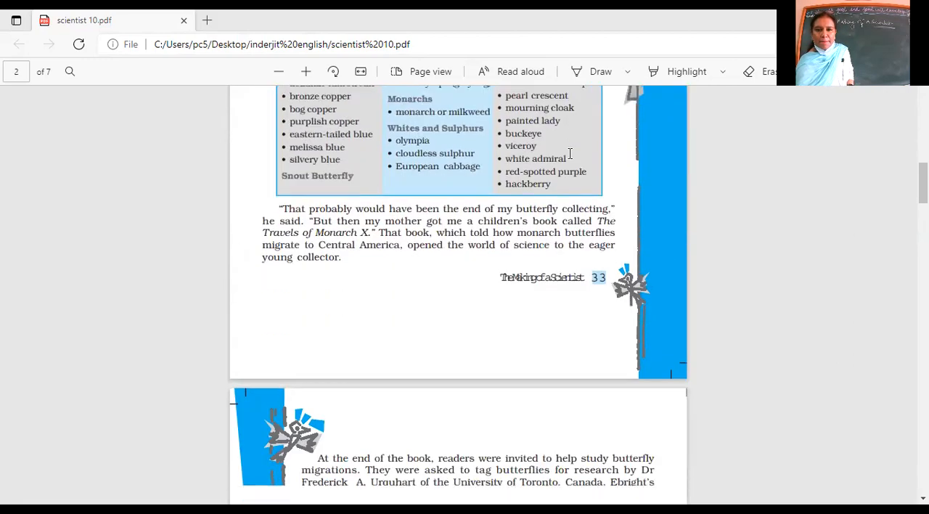
scroll(down, 3)
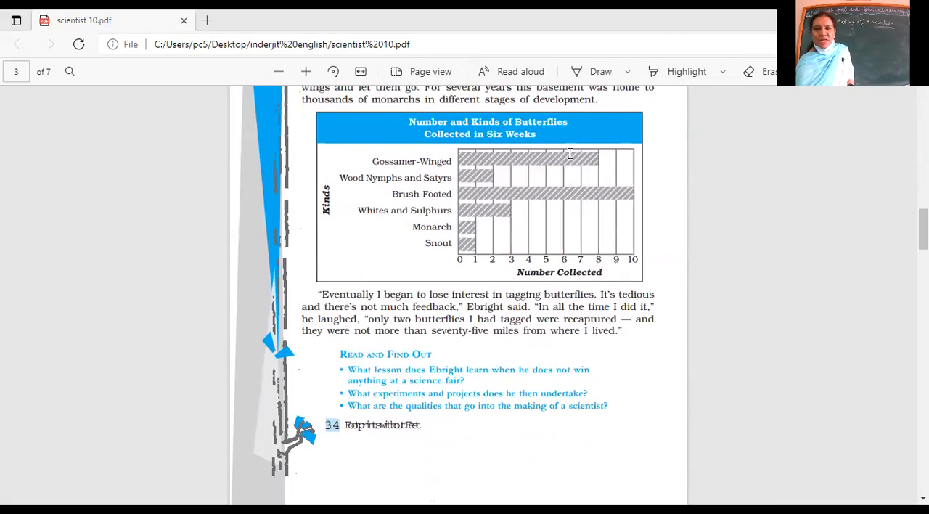
scroll(up, 3)
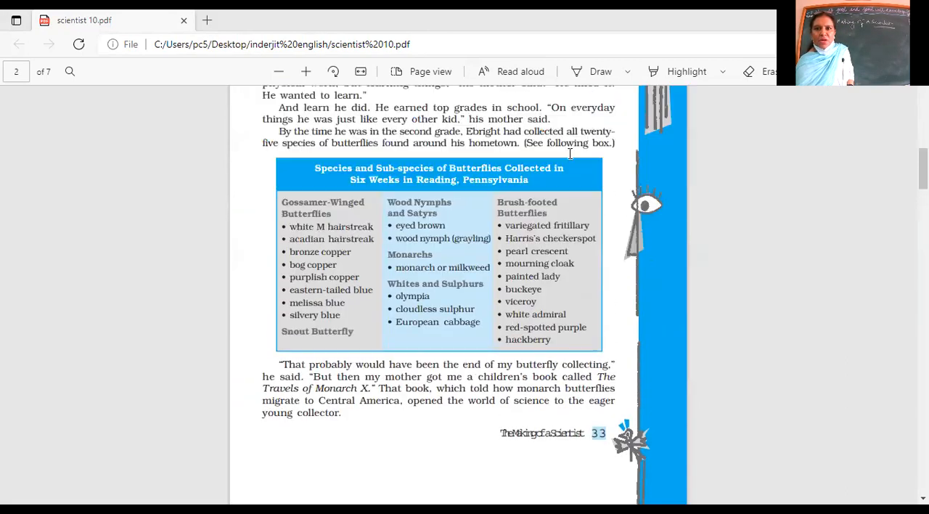
Scroll down to page 3, showing Ebright raising monarchs and the collection graph heading
scroll(up, 3)
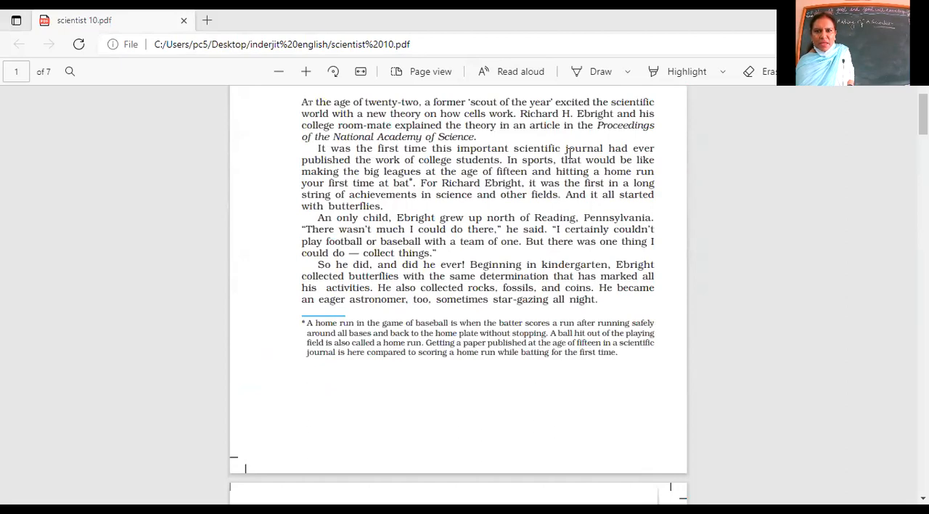
scroll(down, 3)
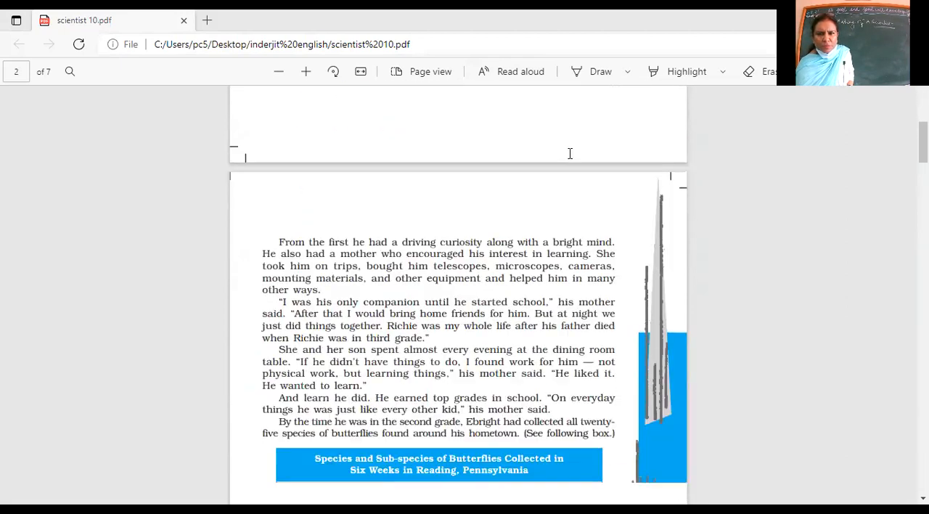
scroll(down, 3)
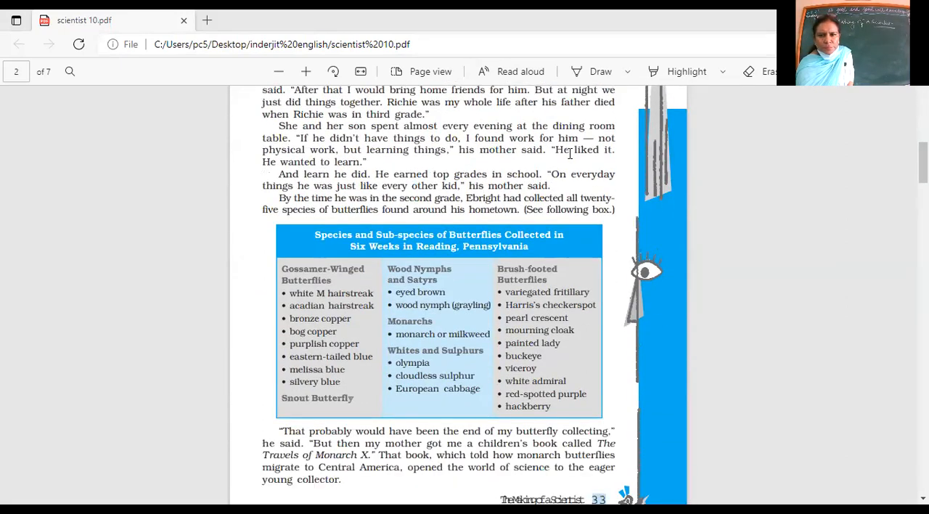
scroll(down, 3)
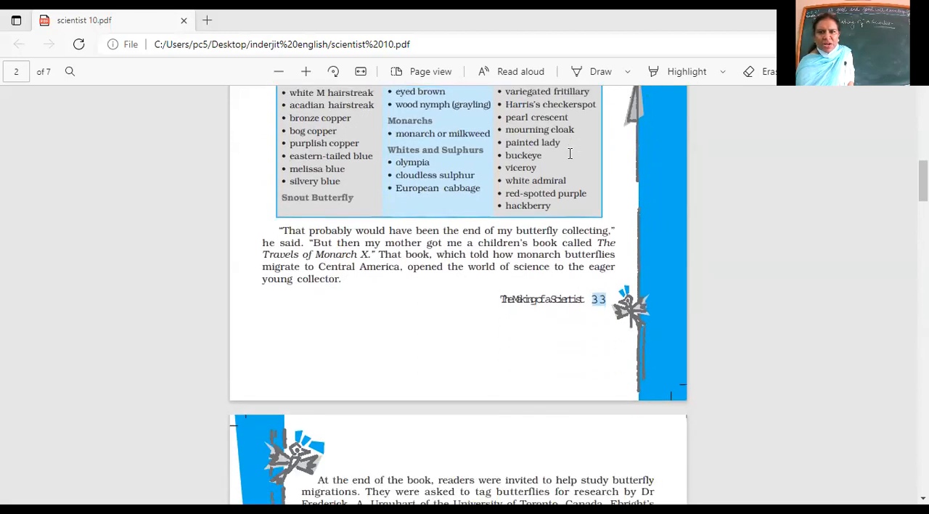
scroll(down, 3)
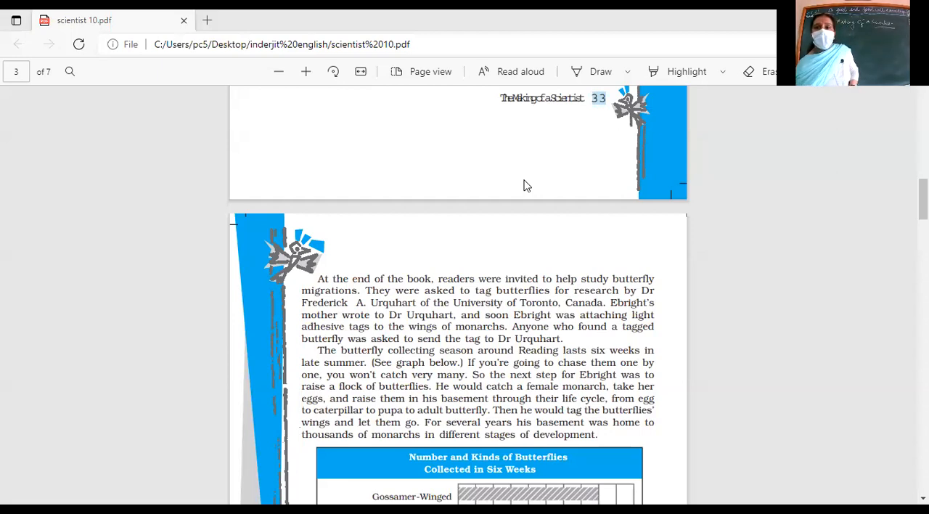
mouse_move(493, 154)
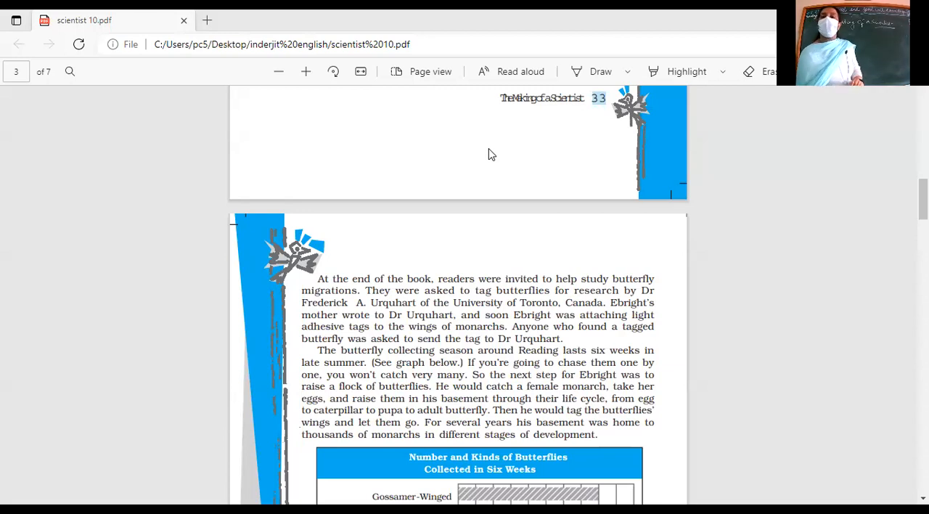
mouse_move(550, 29)
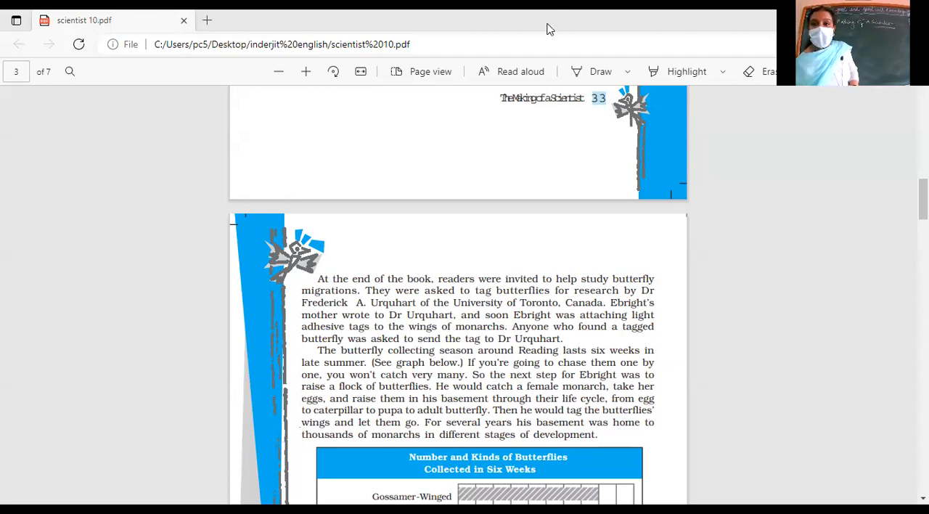
mouse_move(493, 231)
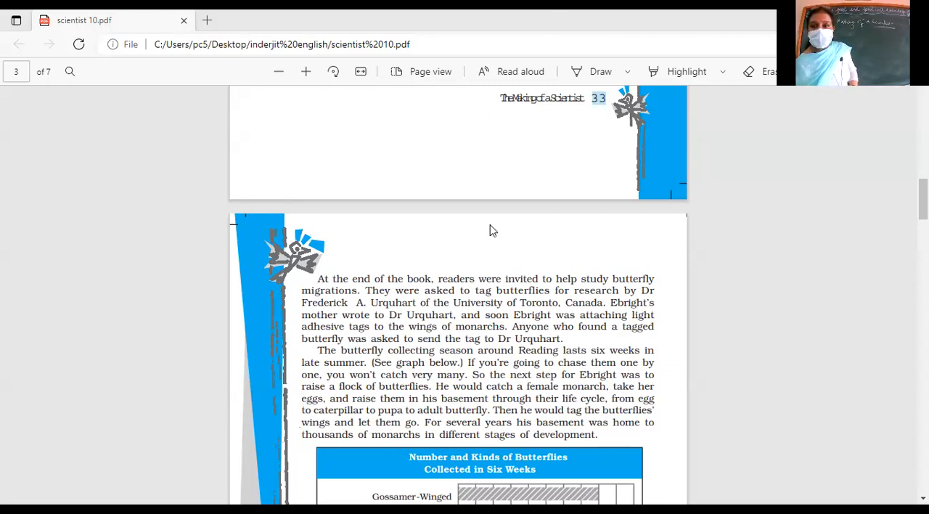
scroll(down, 3)
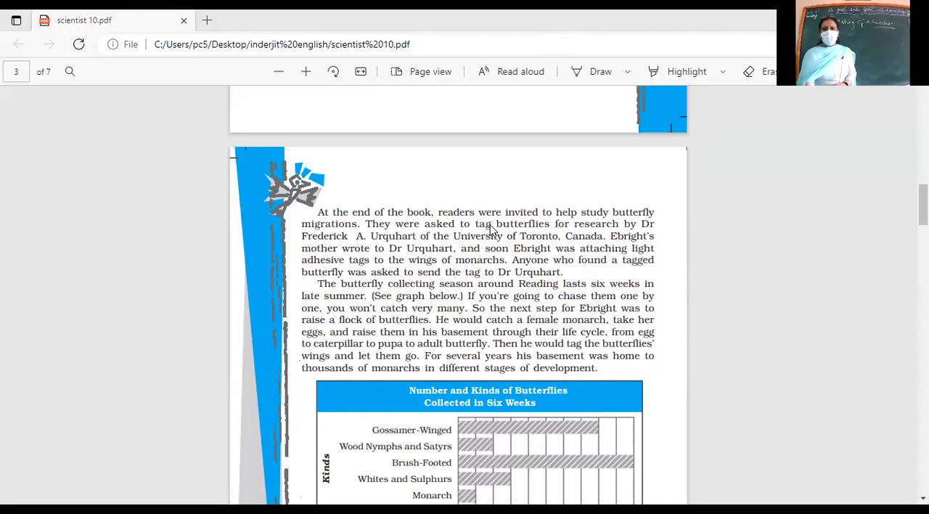
double_click(430, 272)
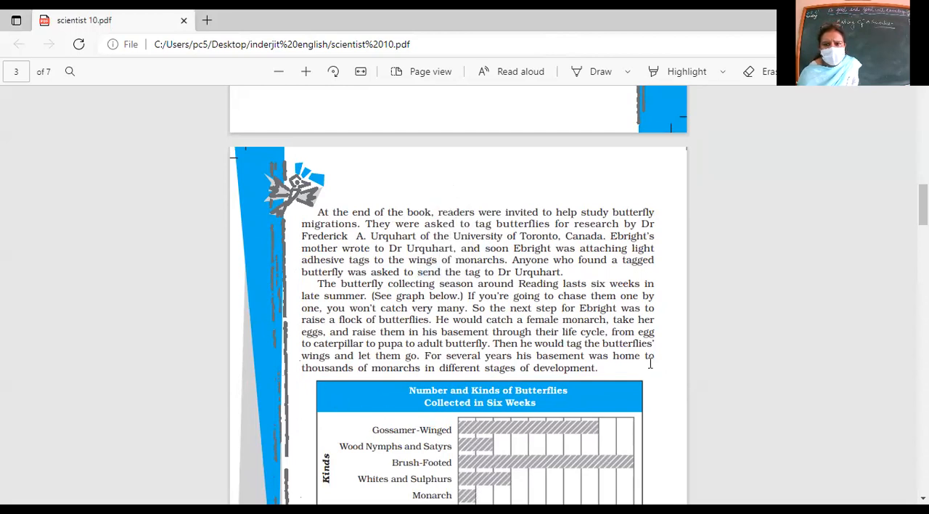
mouse_move(872, 202)
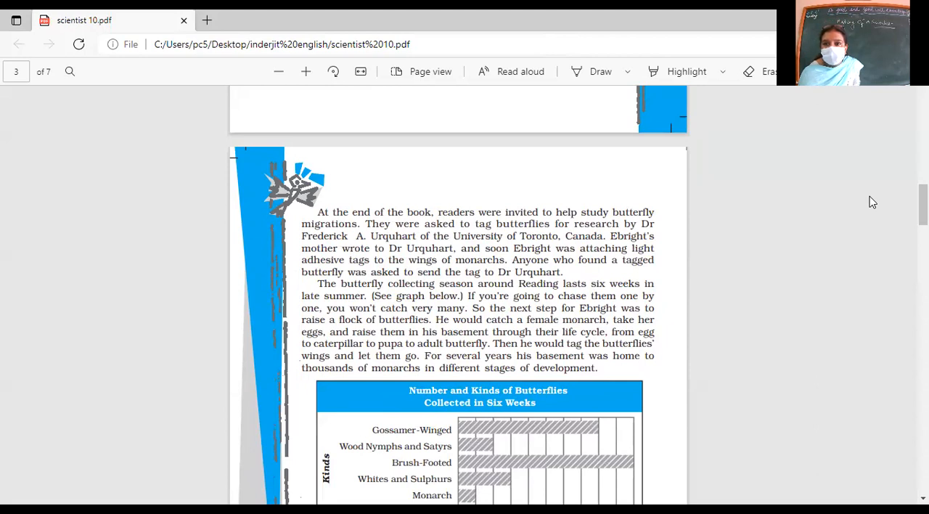
mouse_move(569, 213)
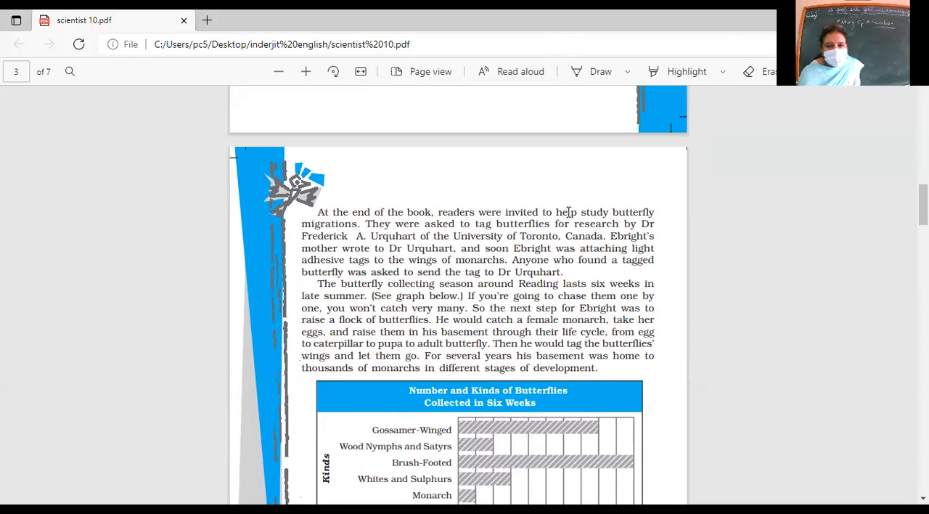
scroll(down, 3)
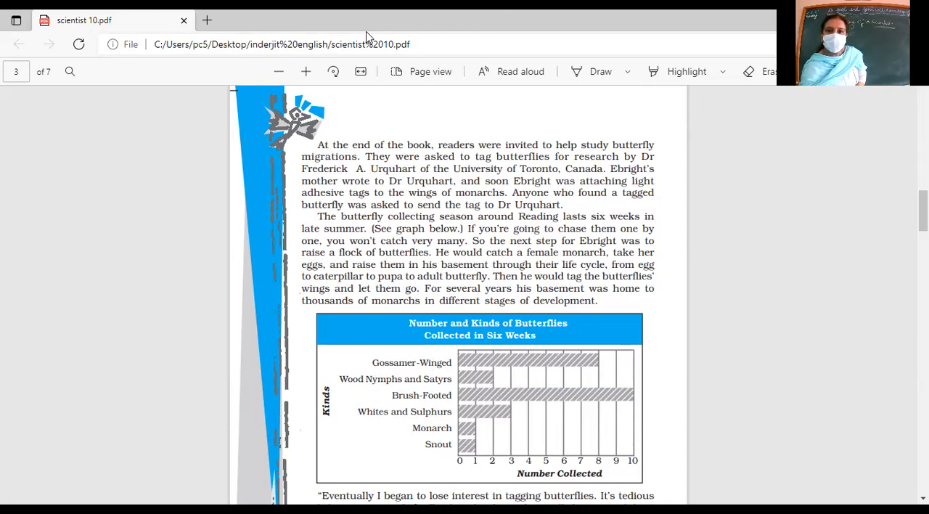
mouse_move(570, 126)
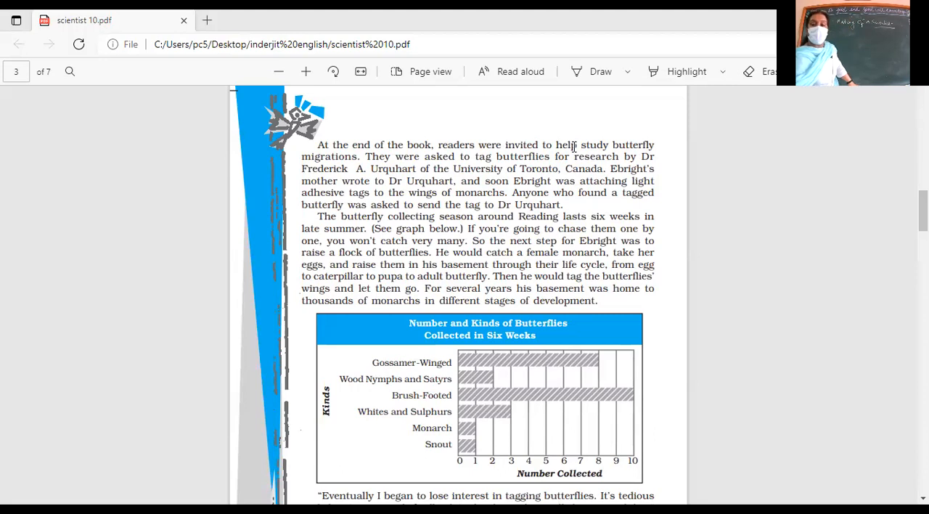
Scroll slightly to reveal Ebright losing interest in tagging and the Read and Find Out heading
scroll(down, 3)
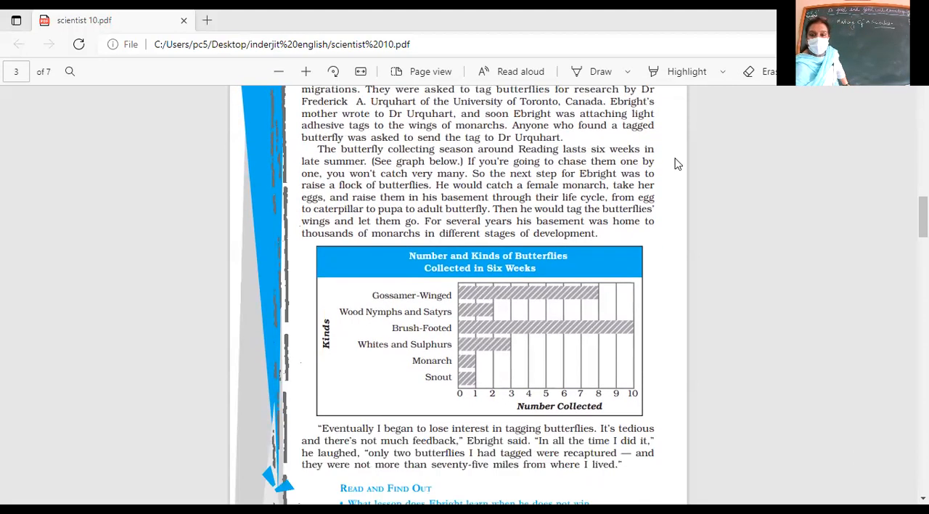
mouse_move(568, 359)
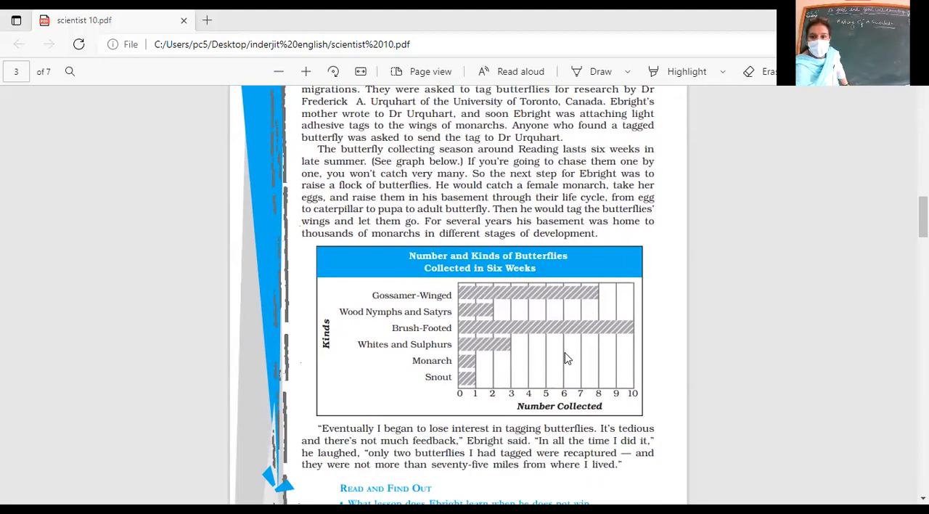
mouse_move(488, 347)
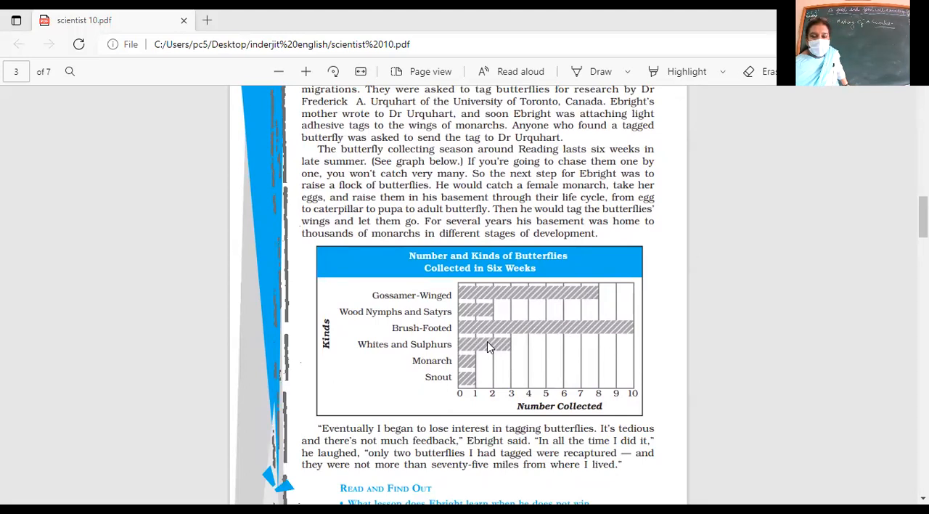
mouse_move(502, 376)
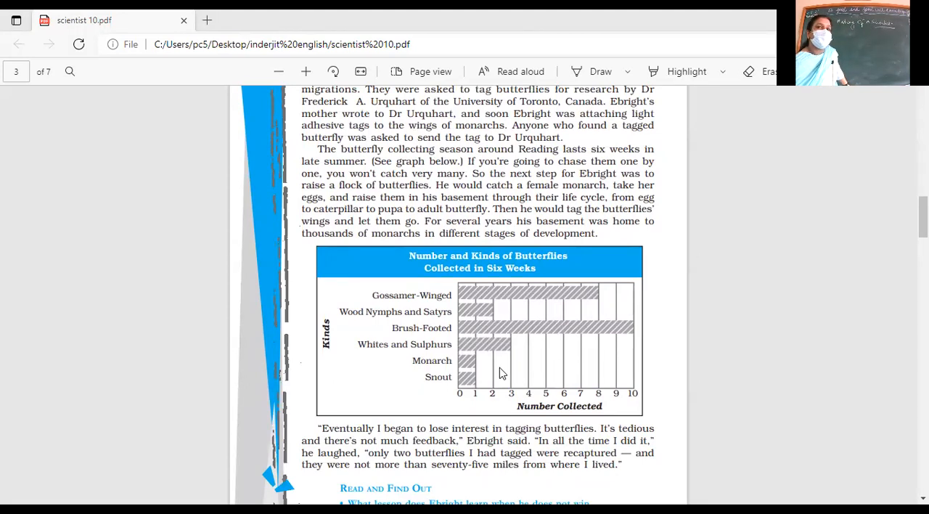
mouse_move(579, 361)
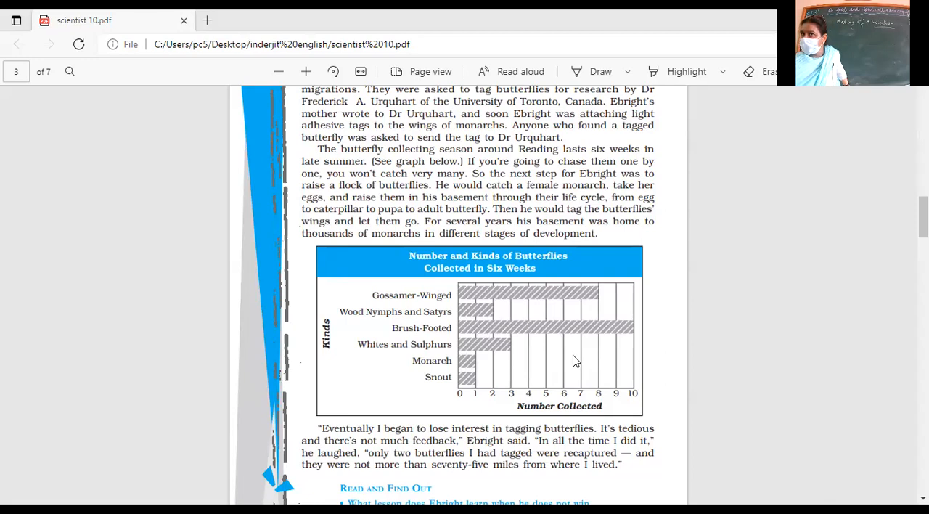
mouse_move(553, 350)
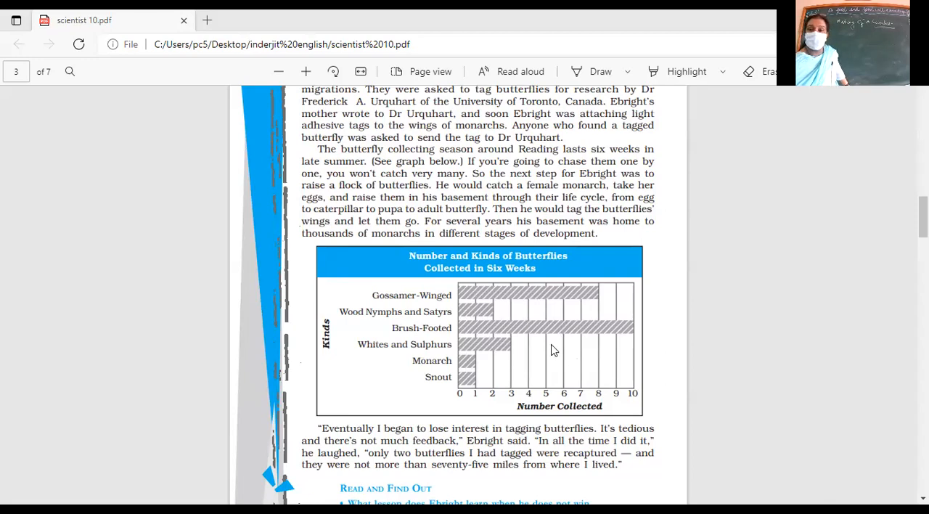
mouse_move(397, 365)
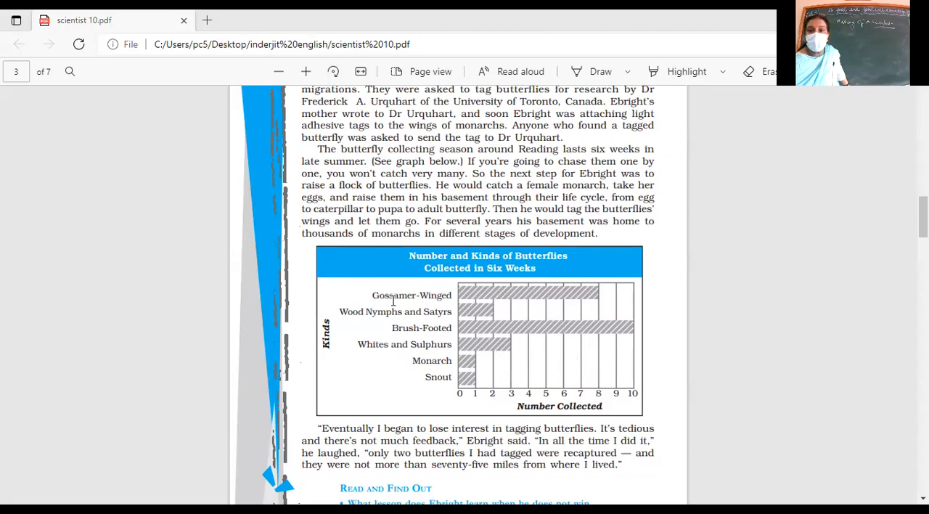
mouse_move(427, 328)
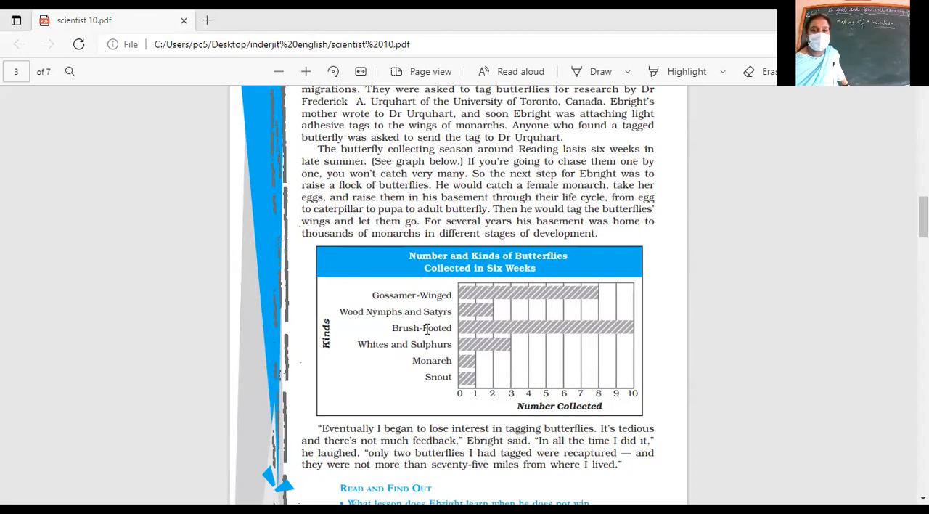
mouse_move(389, 403)
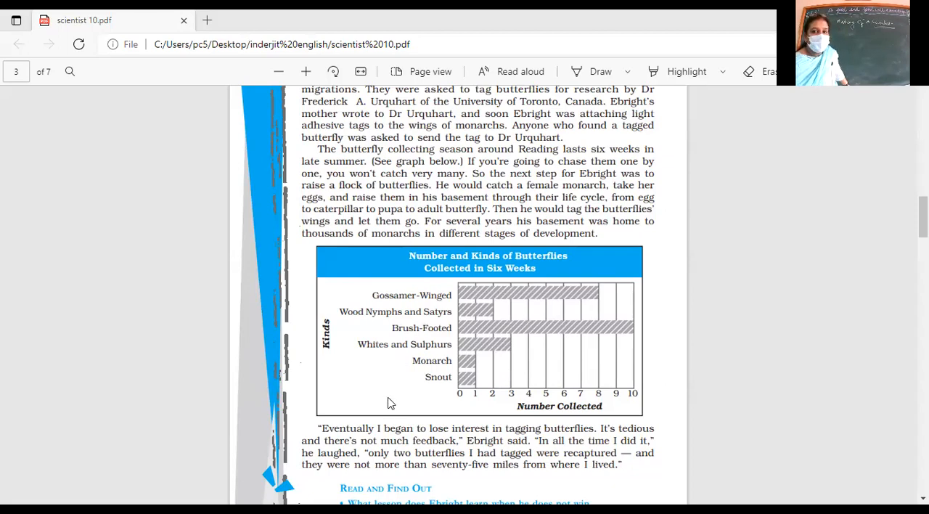
mouse_move(417, 398)
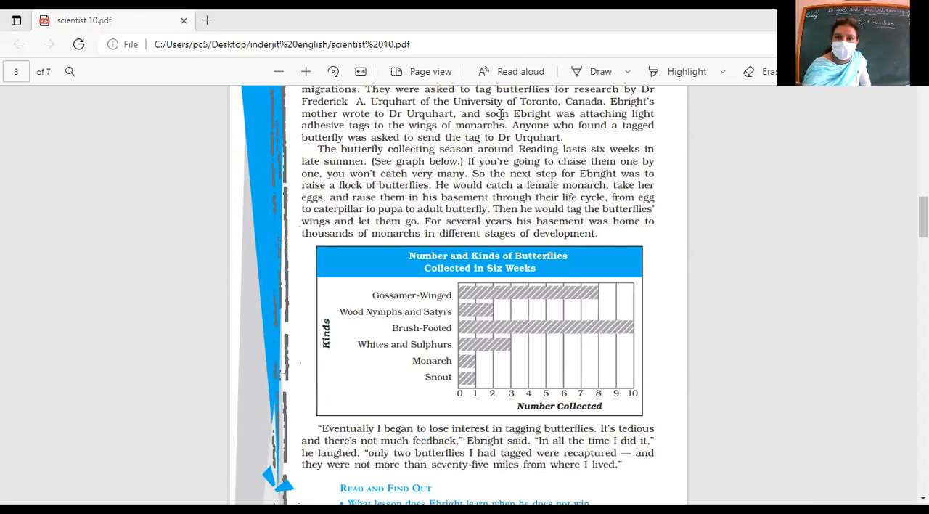
Scroll to page 3's bottom, showing the three Read and Find Out questions and page 34
scroll(down, 3)
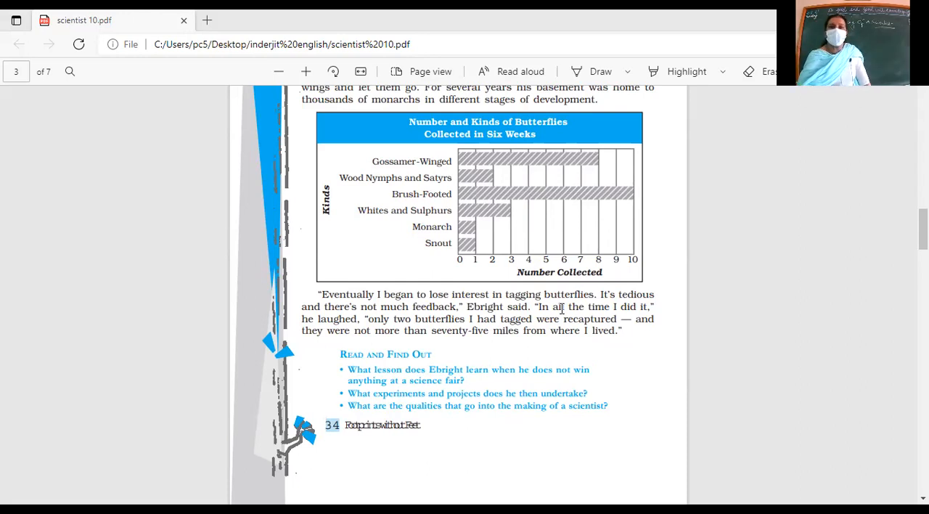
scroll(down, 3)
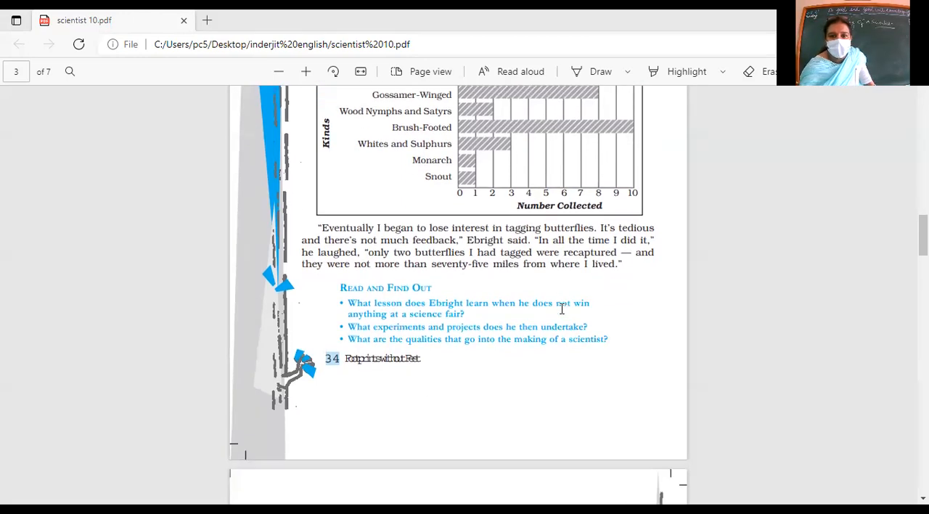
mouse_move(599, 327)
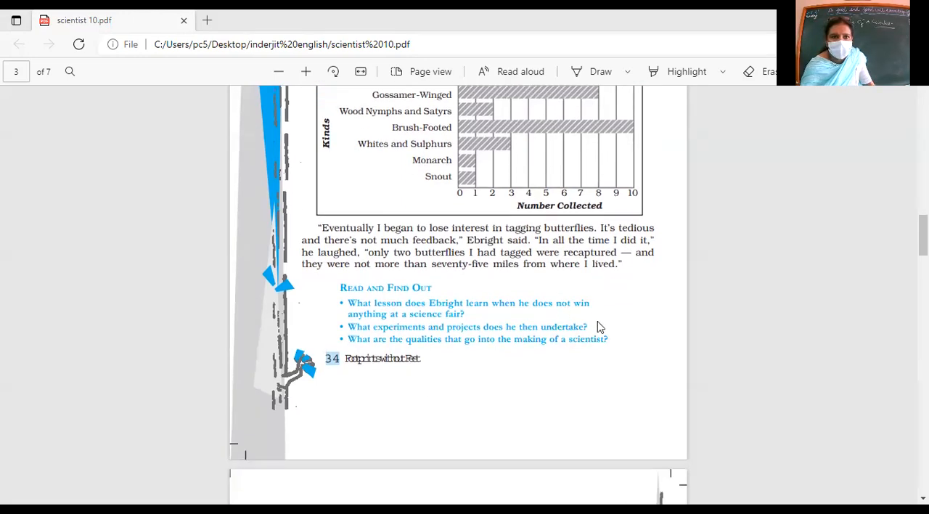
scroll(up, 3)
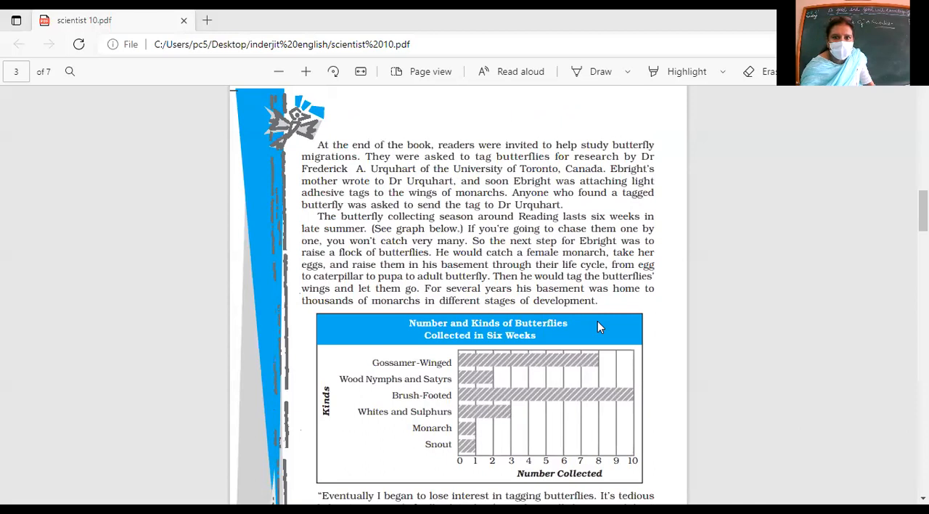
scroll(down, 3)
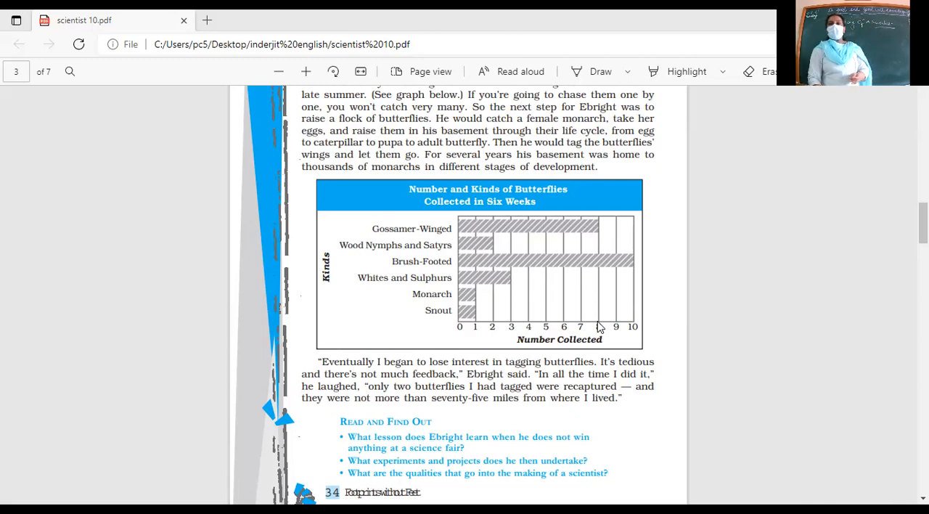
Scroll onto page 4, covering Ebright's seventh-grade science fair loss and viceroy project
scroll(down, 3)
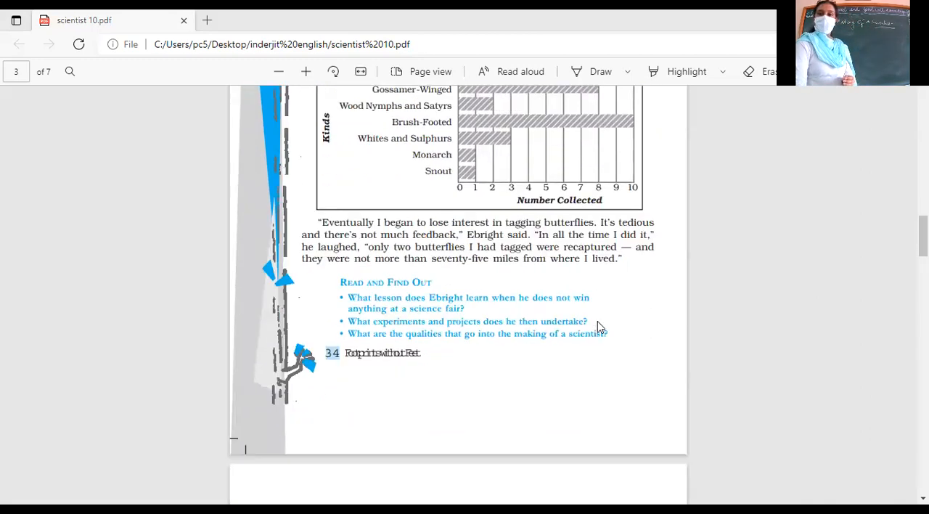
scroll(down, 3)
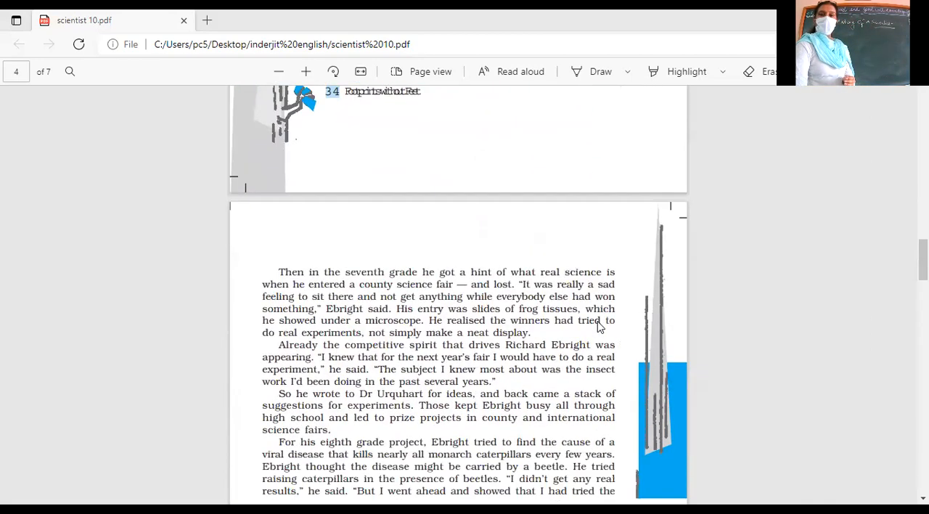
scroll(down, 3)
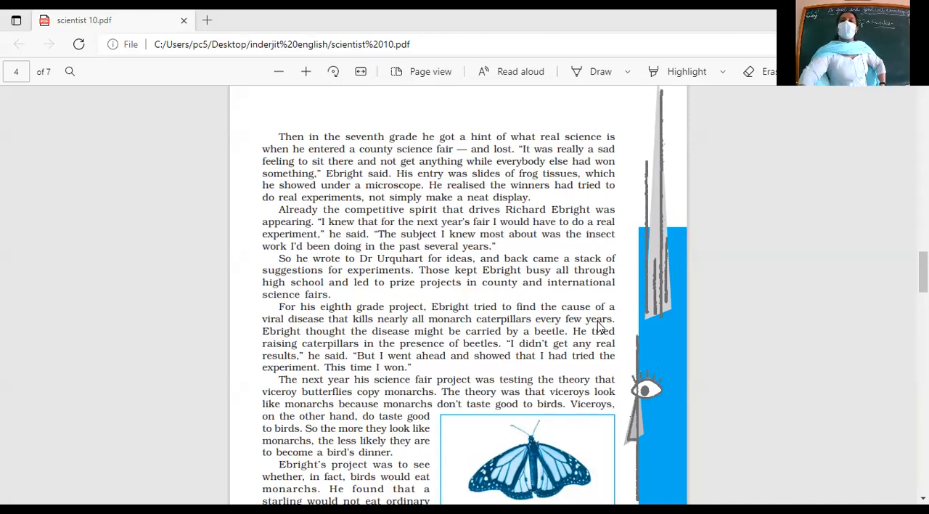
mouse_move(527, 117)
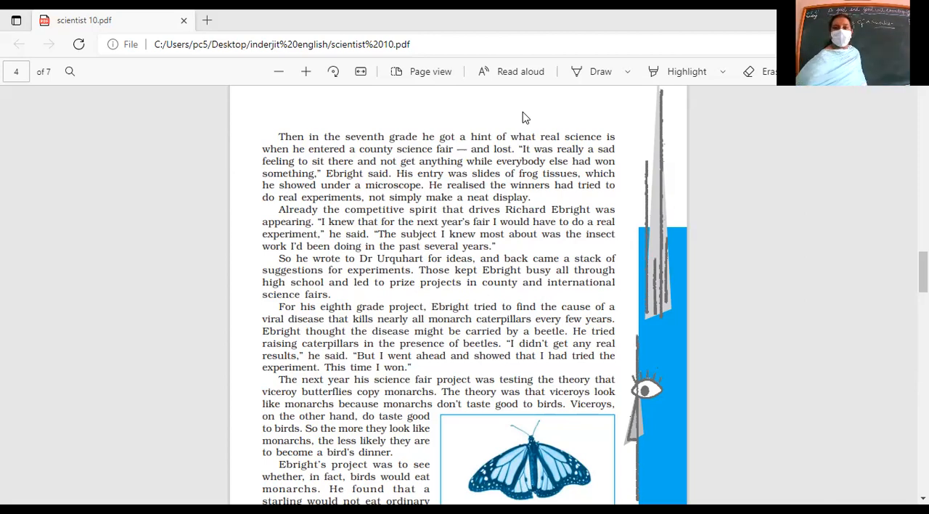
Scroll to page 35's end, showing the monarch and viceroy pictures with their caption
scroll(down, 3)
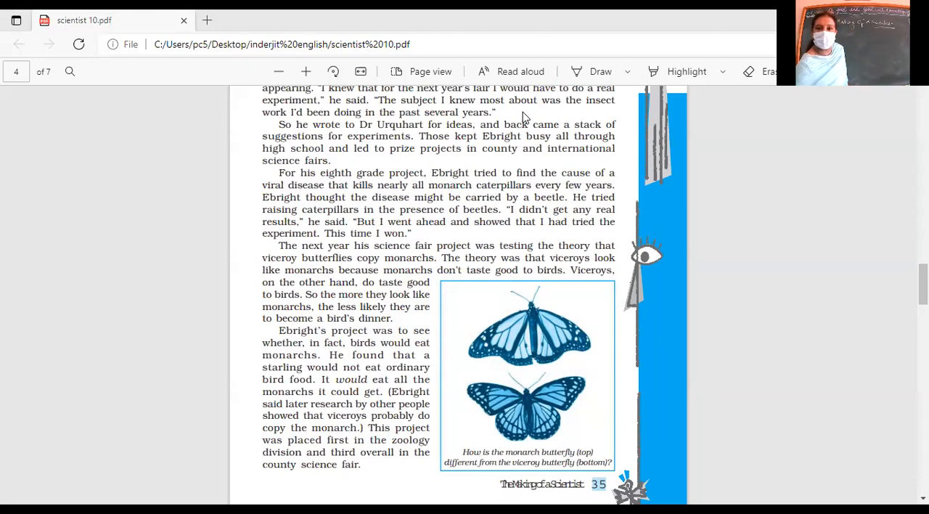
mouse_move(447, 28)
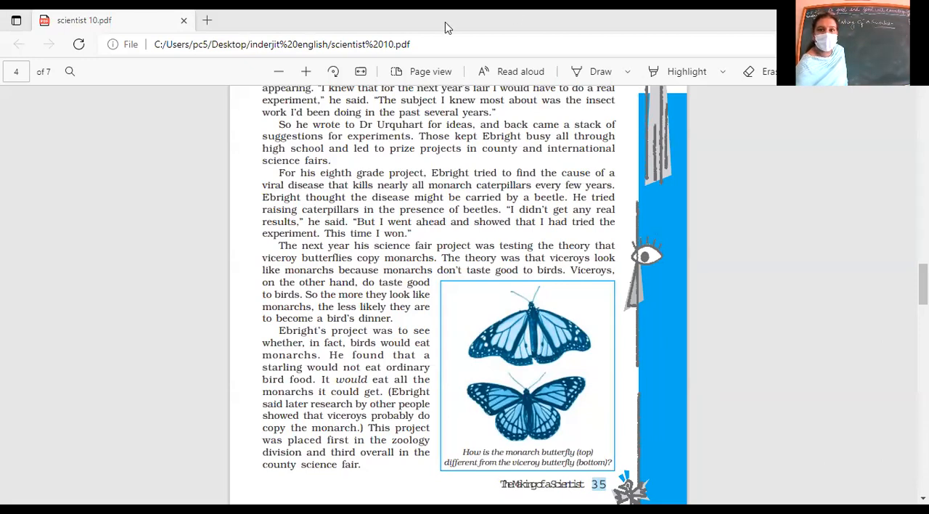